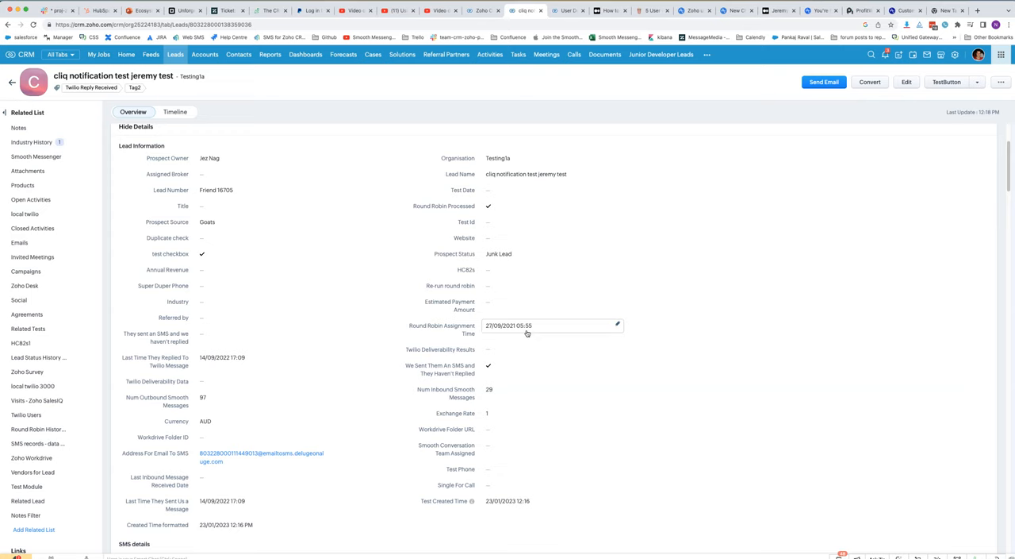
{"action": "mouse_move", "coordinate": [522, 333]}
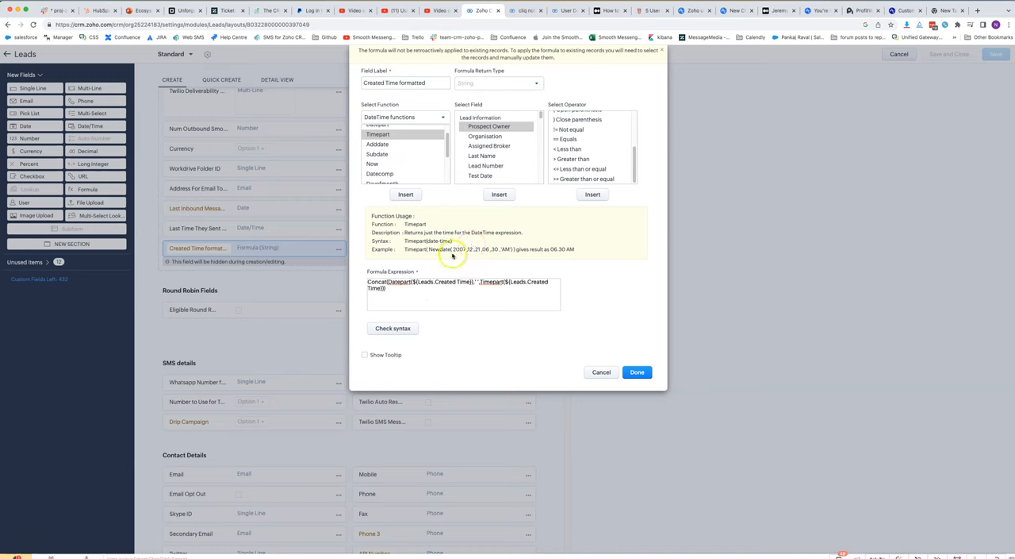
{"action": "mouse_move", "coordinate": [416, 257]}
{"action": "type", "text": "in"}
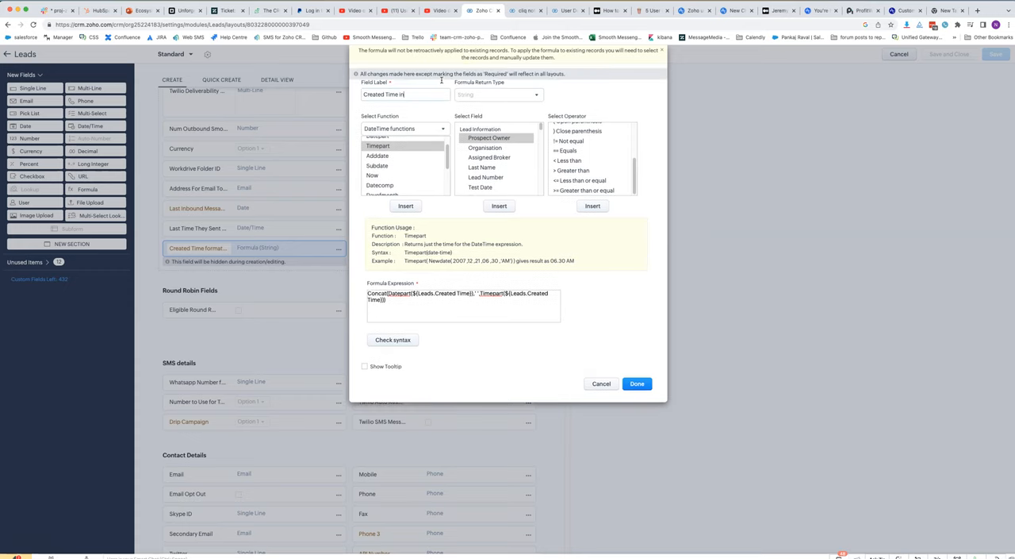
Rename the formula field label to 'Created Time in AEST'.
{"action": "type", "text": "AEST"}
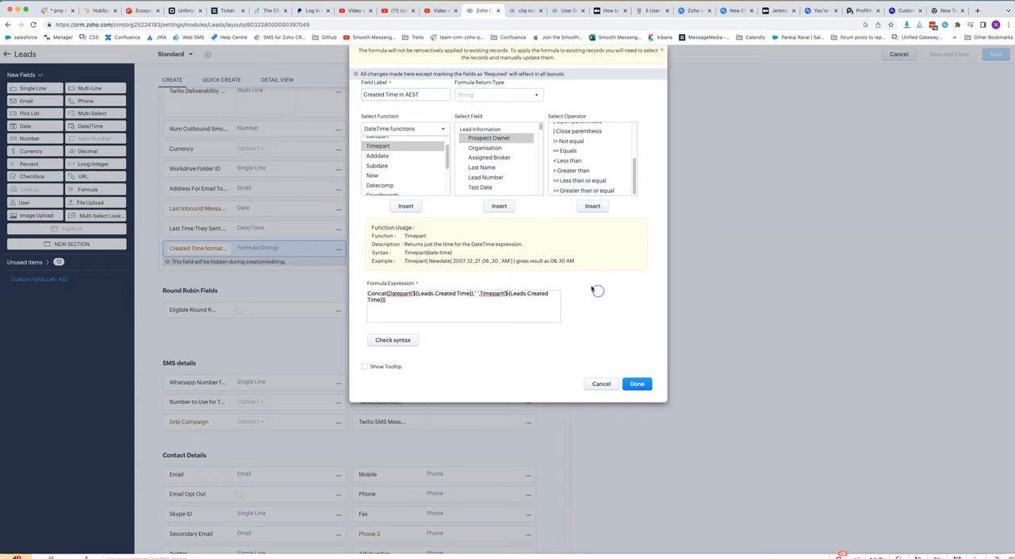
{"action": "mouse_move", "coordinate": [536, 266]}
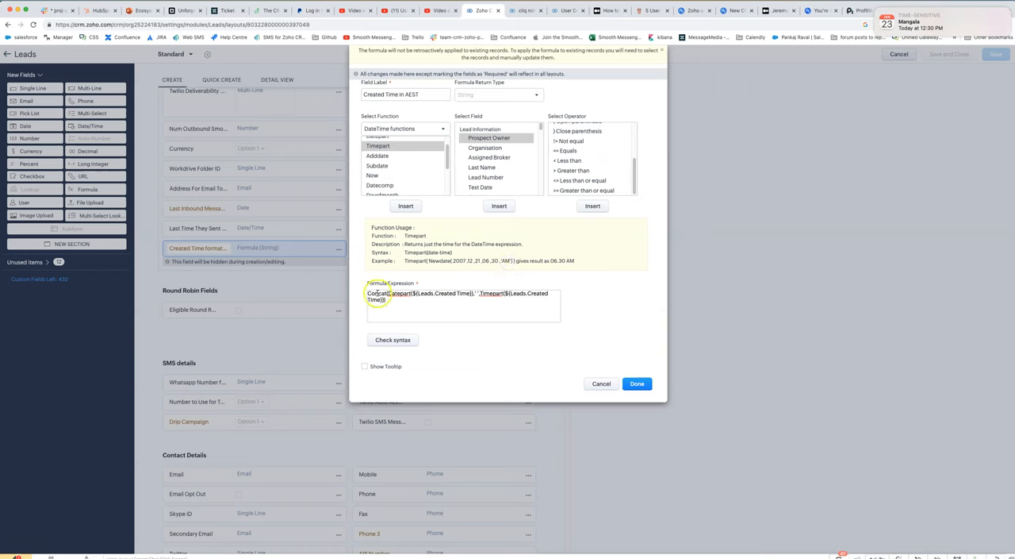
Review Datepart and Timepart usage, then return to the lead record showing 23/01/2023 12:16 PM.
{"action": "left_click", "coordinate": [460, 304]}
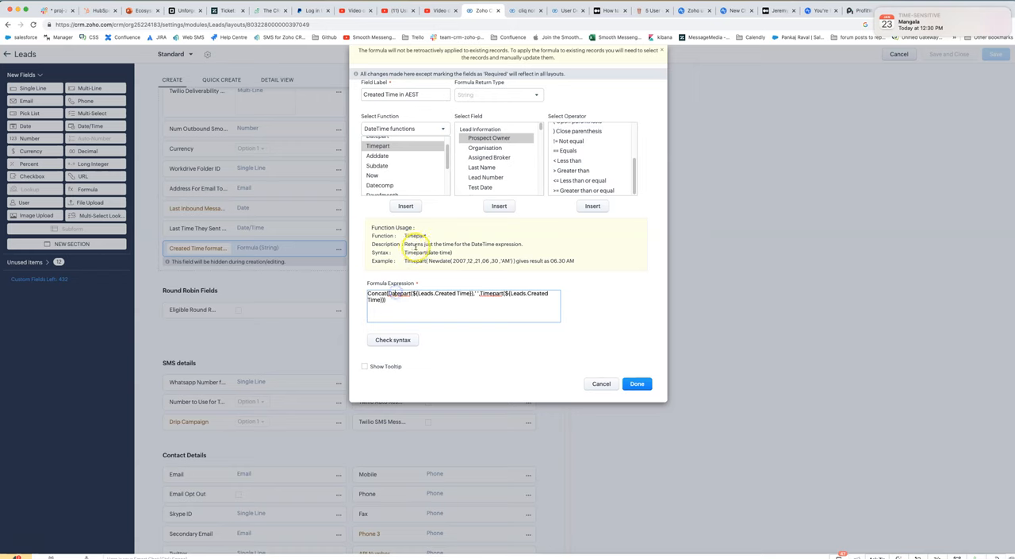
{"action": "left_click", "coordinate": [378, 140]}
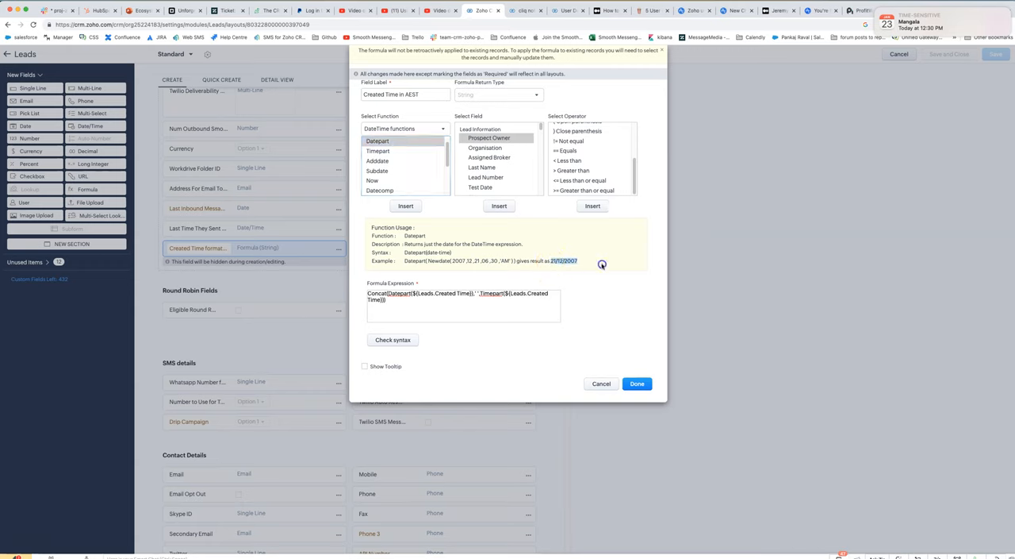
{"action": "left_click", "coordinate": [377, 151]}
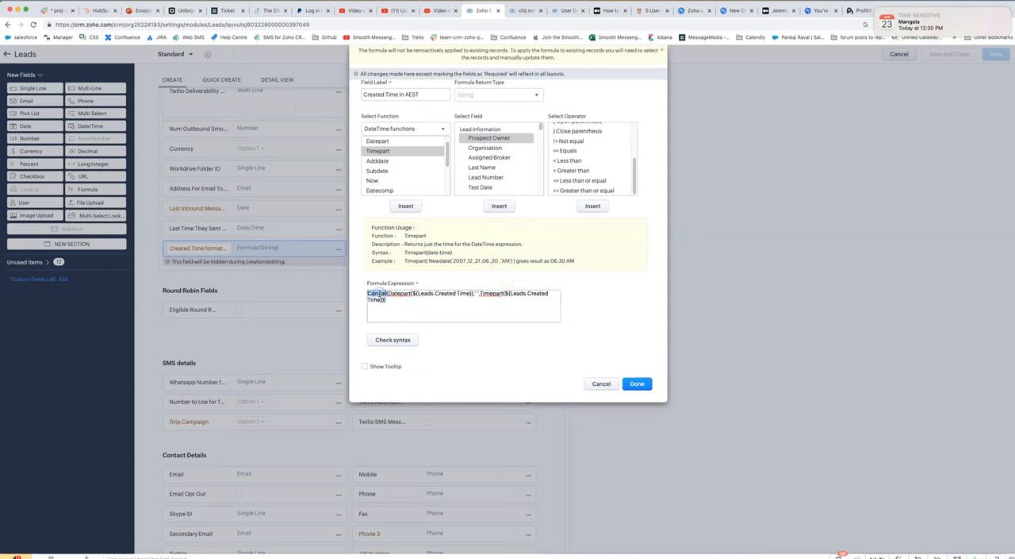
{"action": "left_click", "coordinate": [452, 292]}
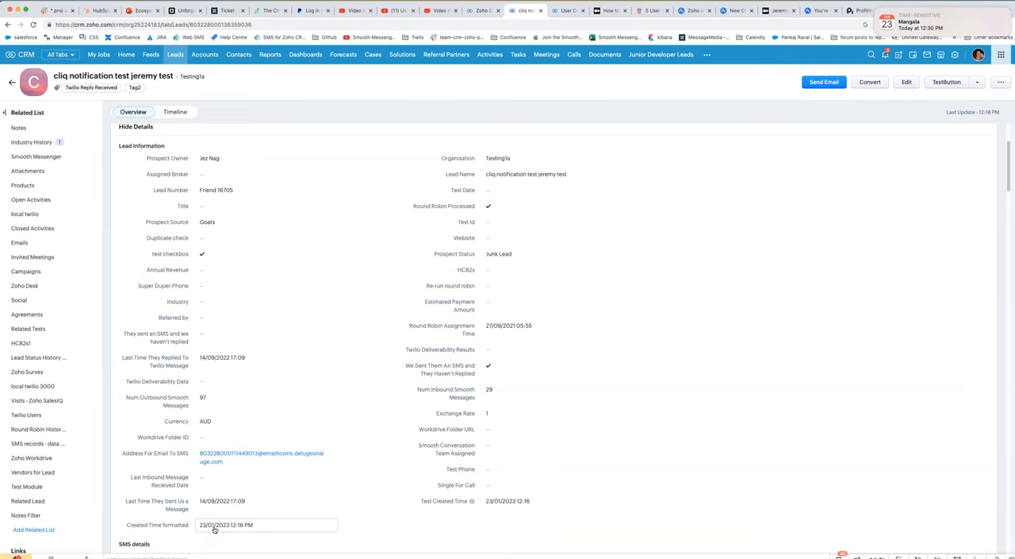
{"action": "scroll", "scroll_direction": "down", "scroll_amount": 3}
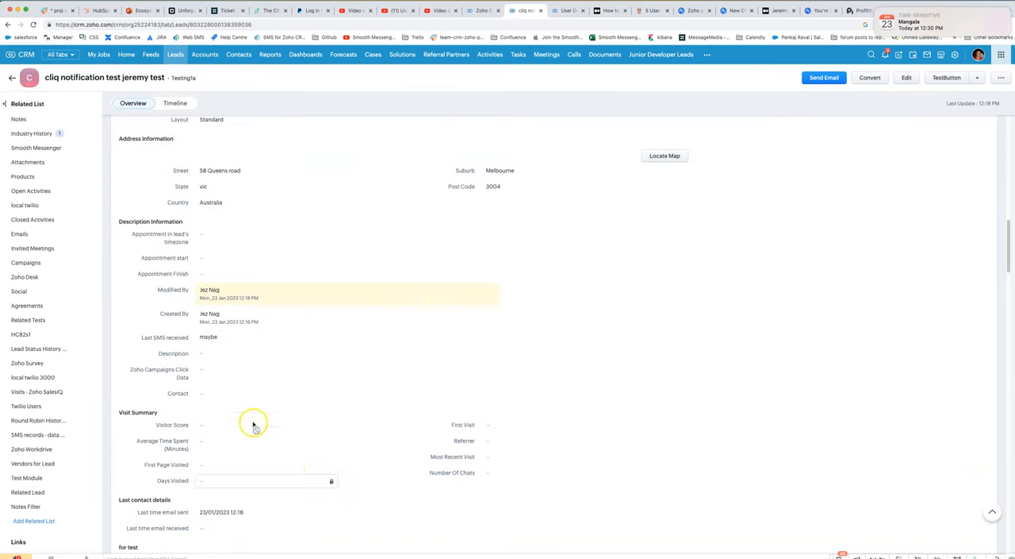
{"action": "scroll", "scroll_direction": "down", "scroll_amount": 3}
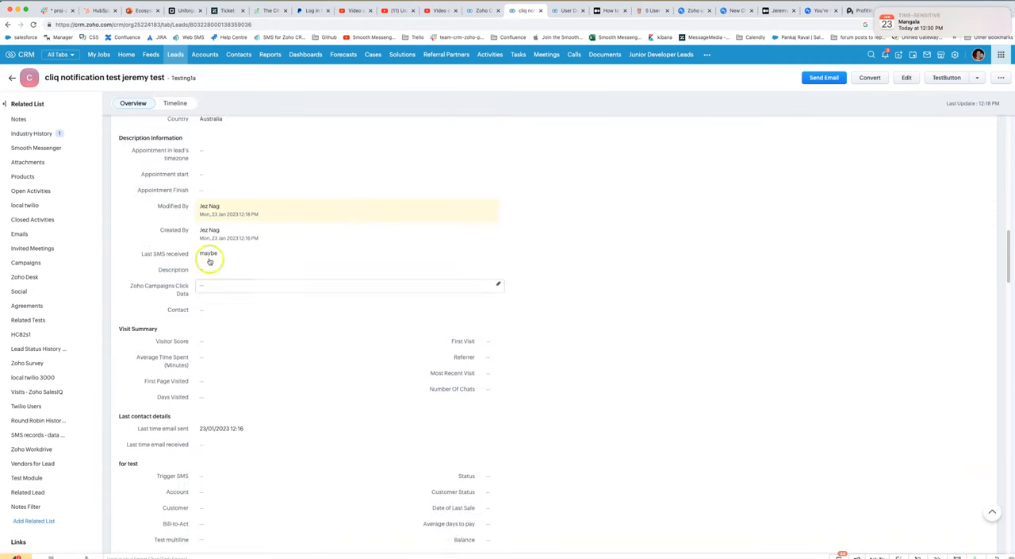
{"action": "mouse_move", "coordinate": [248, 245]}
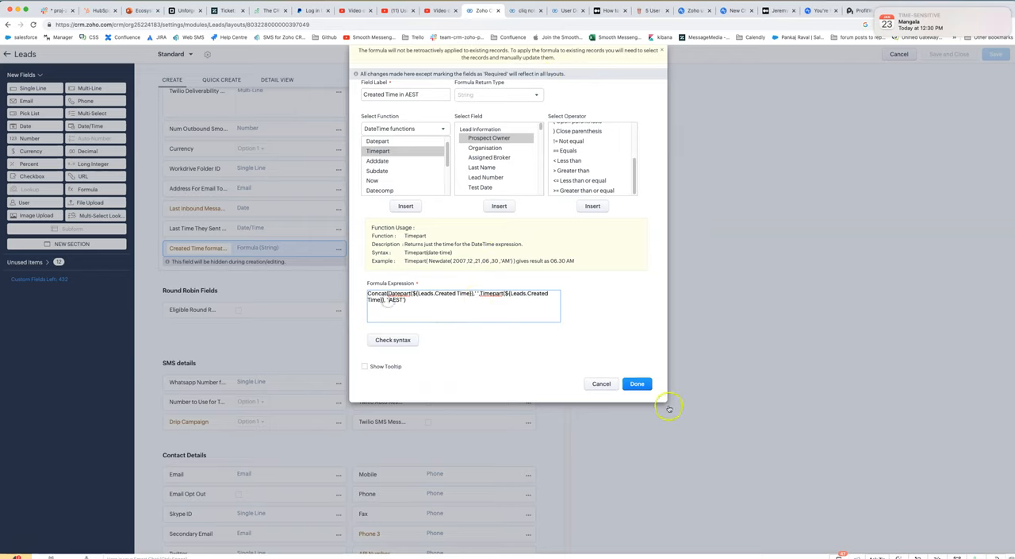
Confirm the formula field and save the Standard Leads layout with 'Created Time in AEST'.
{"action": "left_click", "coordinate": [638, 384]}
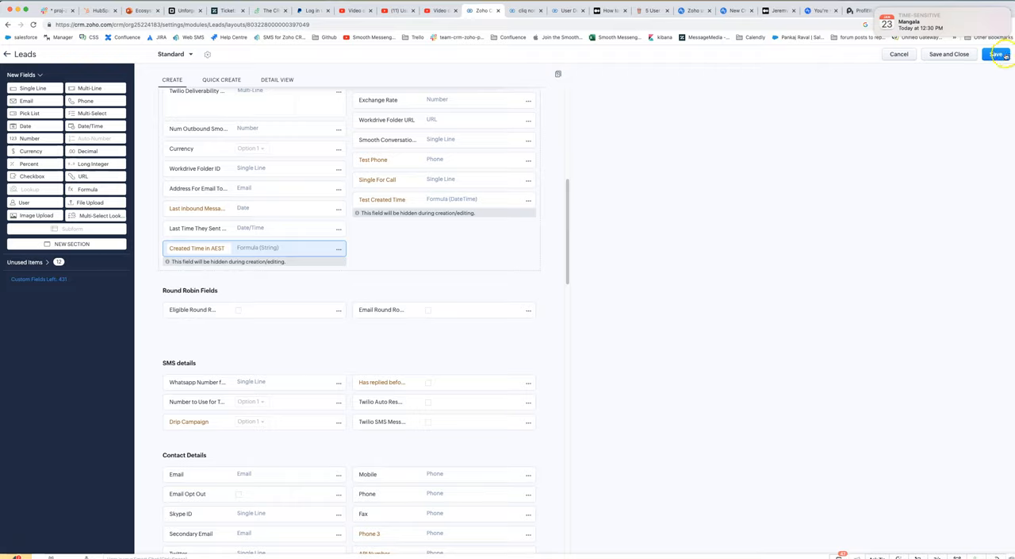
{"action": "left_click", "coordinate": [996, 54]}
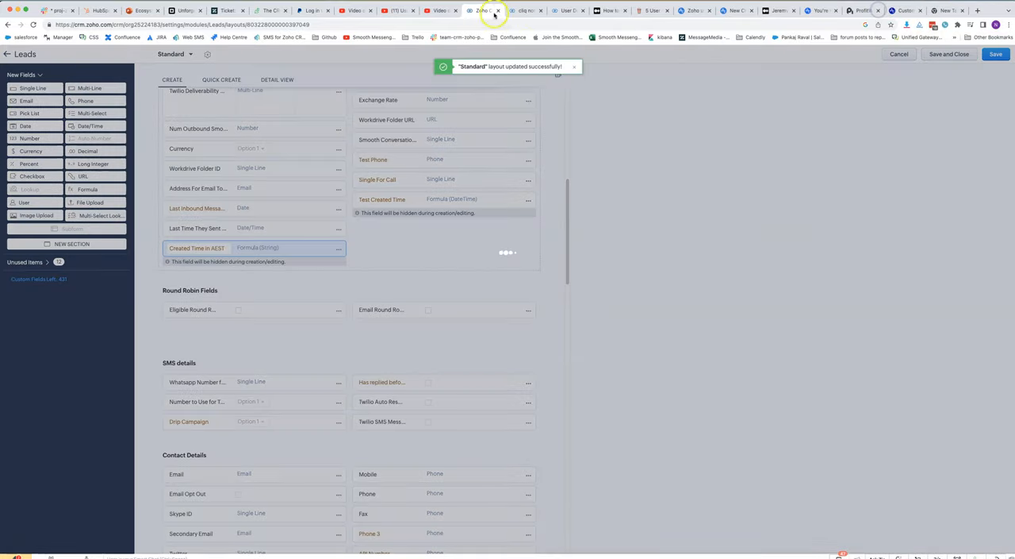
{"action": "mouse_move", "coordinate": [368, 238]}
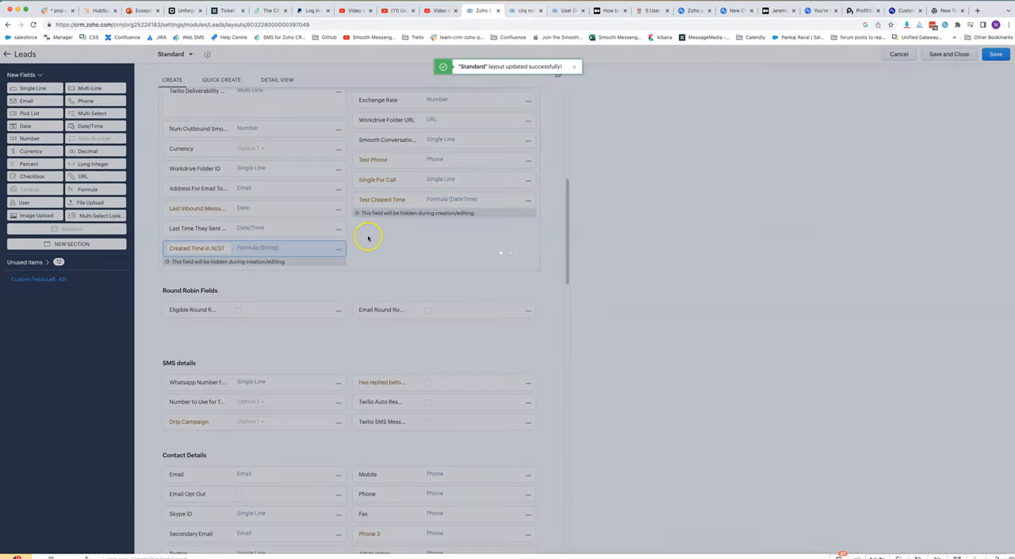
{"action": "left_click", "coordinate": [339, 248]}
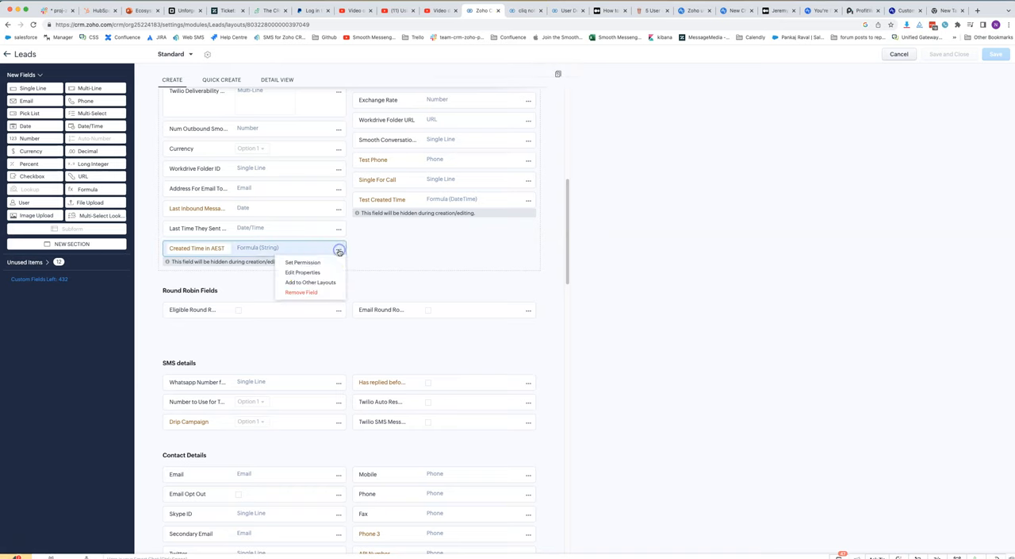
{"action": "left_click", "coordinate": [303, 273]}
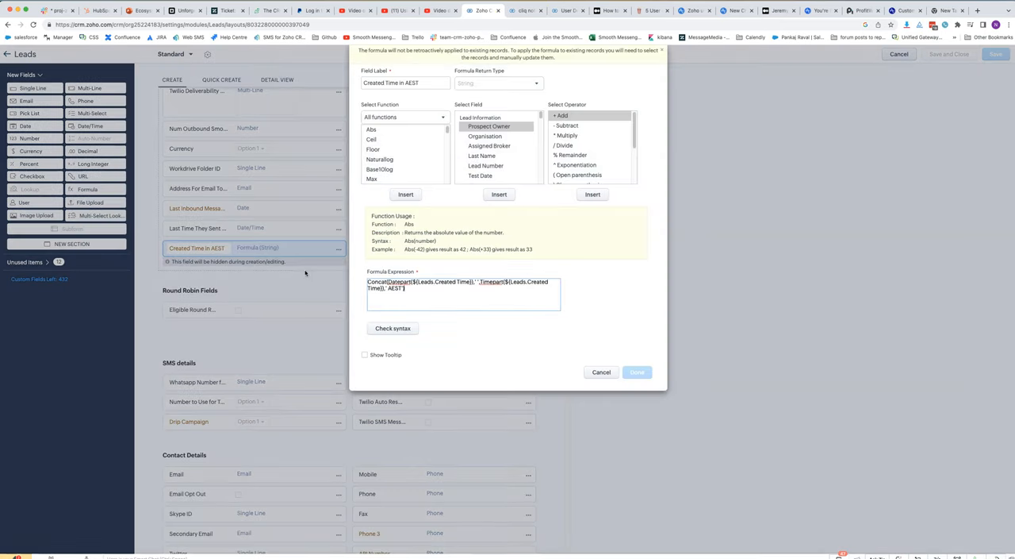
{"action": "left_click", "coordinate": [403, 118]}
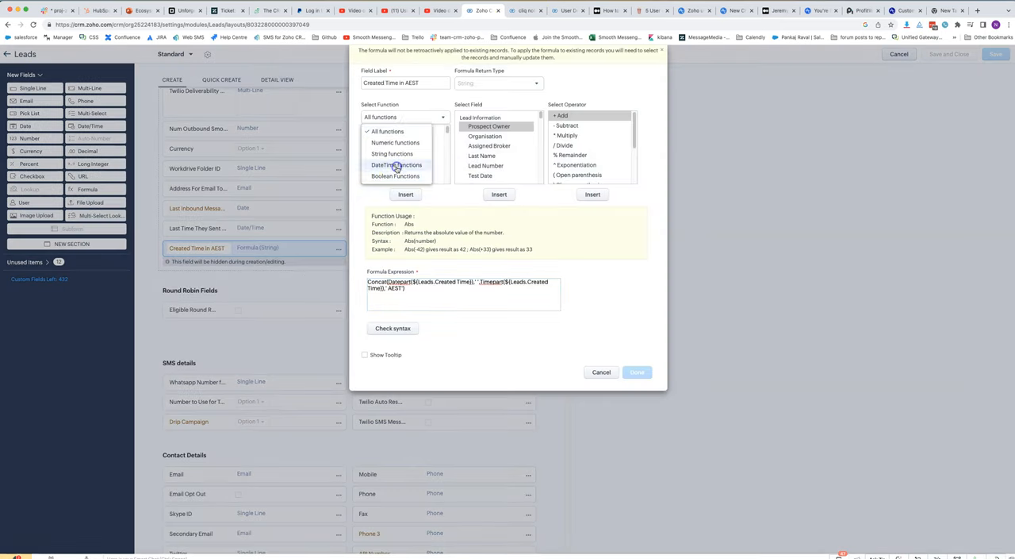
{"action": "left_click", "coordinate": [397, 164]}
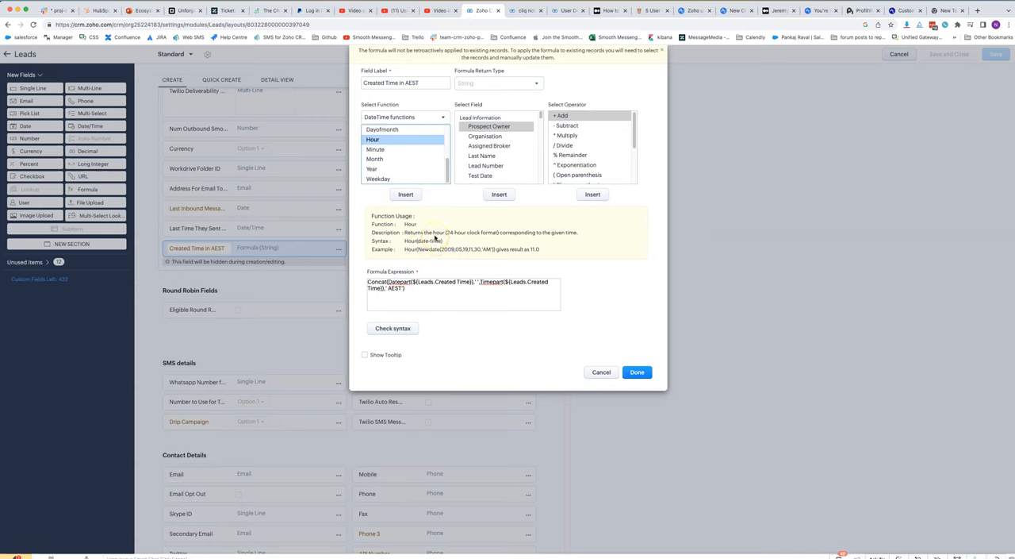
{"action": "mouse_move", "coordinate": [653, 335]}
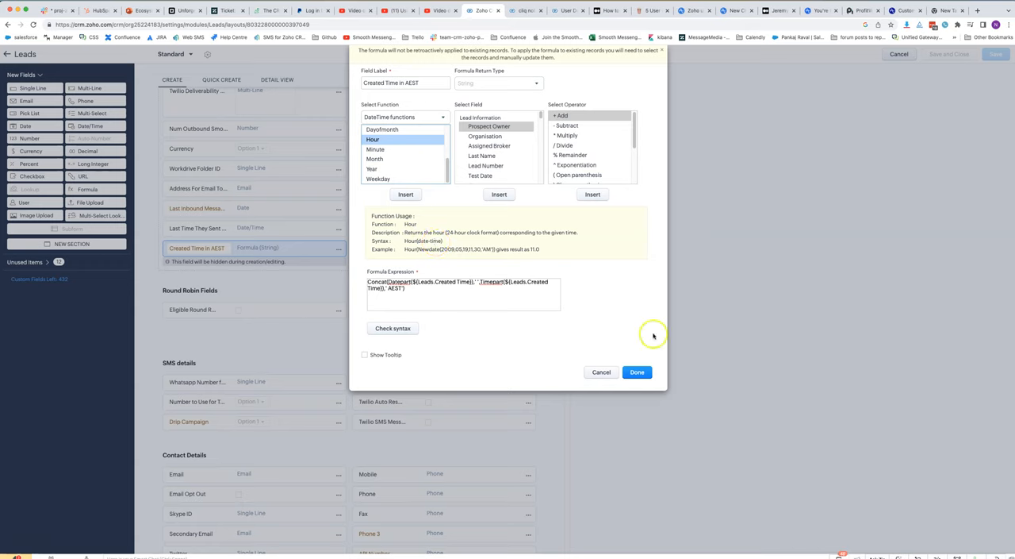
{"action": "left_click", "coordinate": [638, 371]}
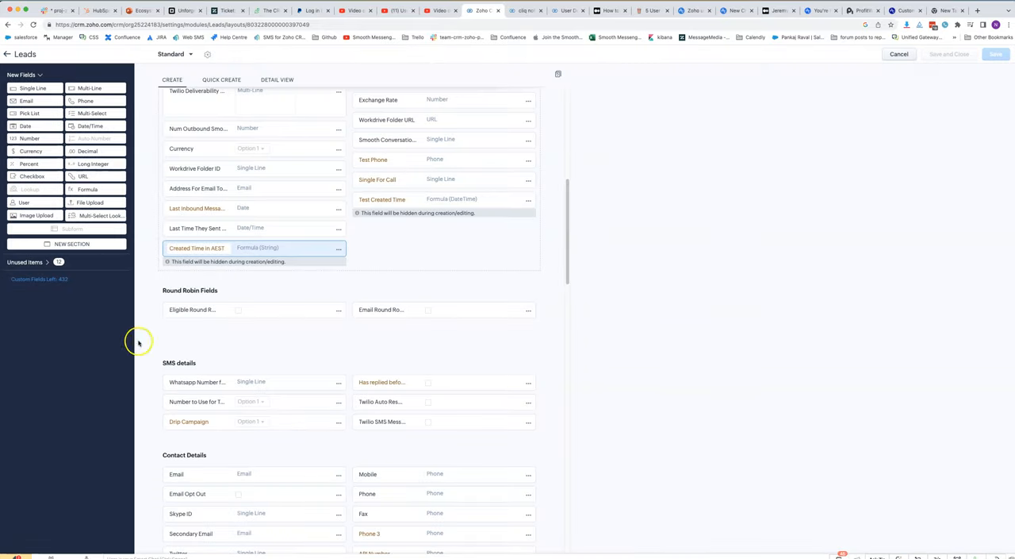